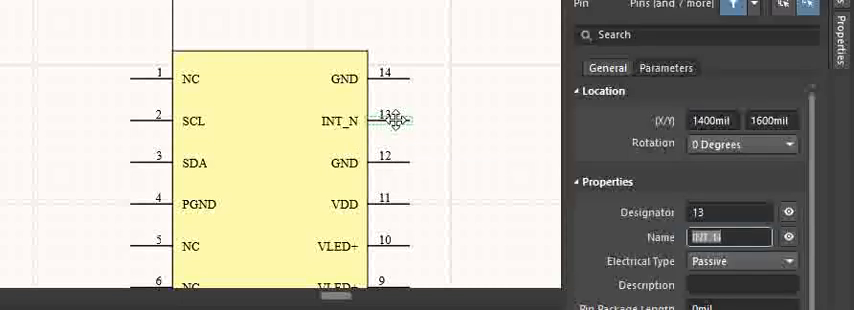
Edit pin 13's Name field, removing _N and adding a backslash after the I.
click(735, 237)
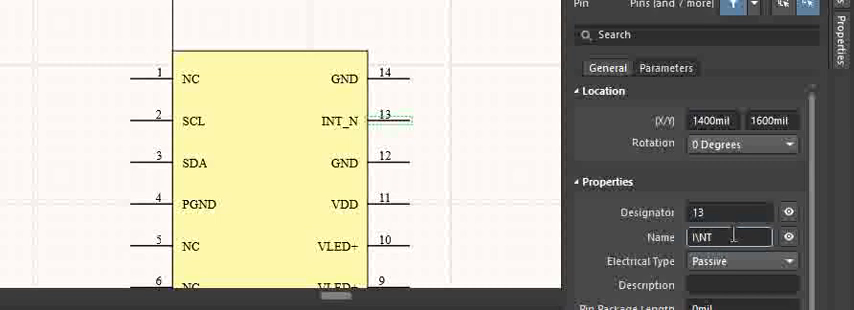
Finish the pin name as I\N\T\ so INT shows with an overbar.
text(\T\)
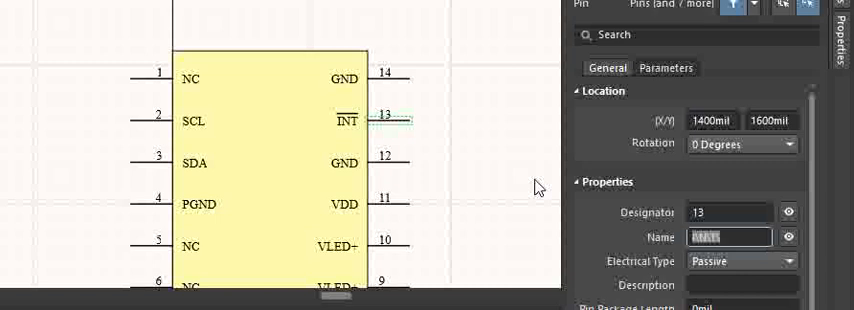
mouse_move(349, 124)
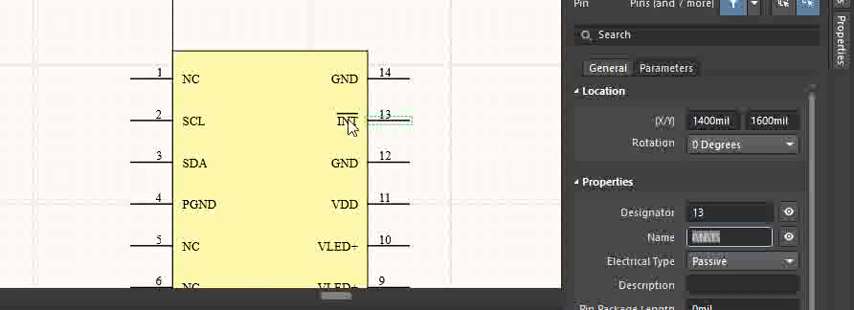